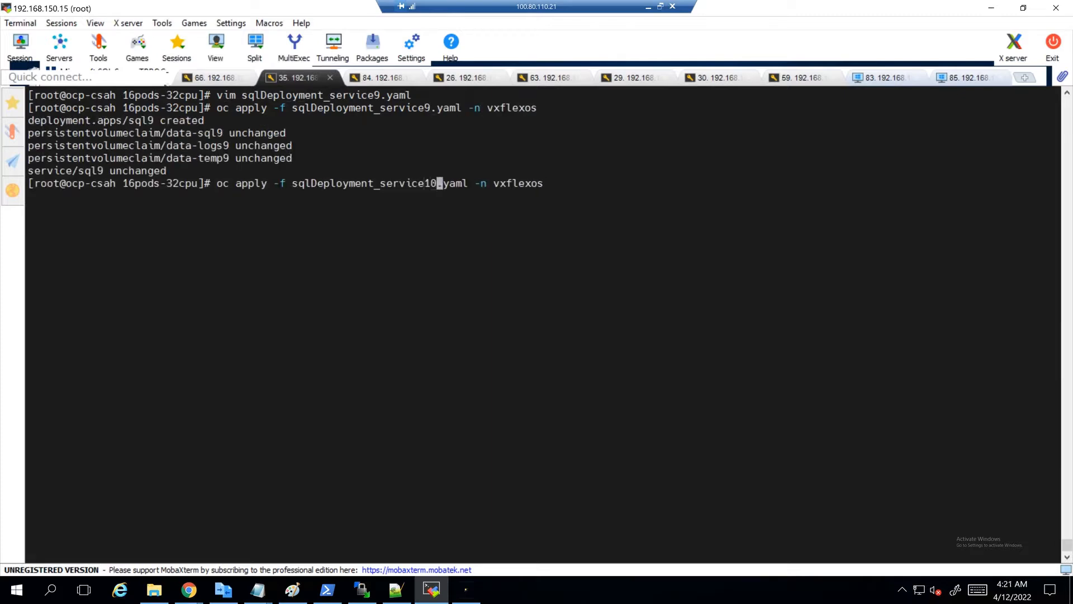
{"action": "type", "text": "oc get pods"}
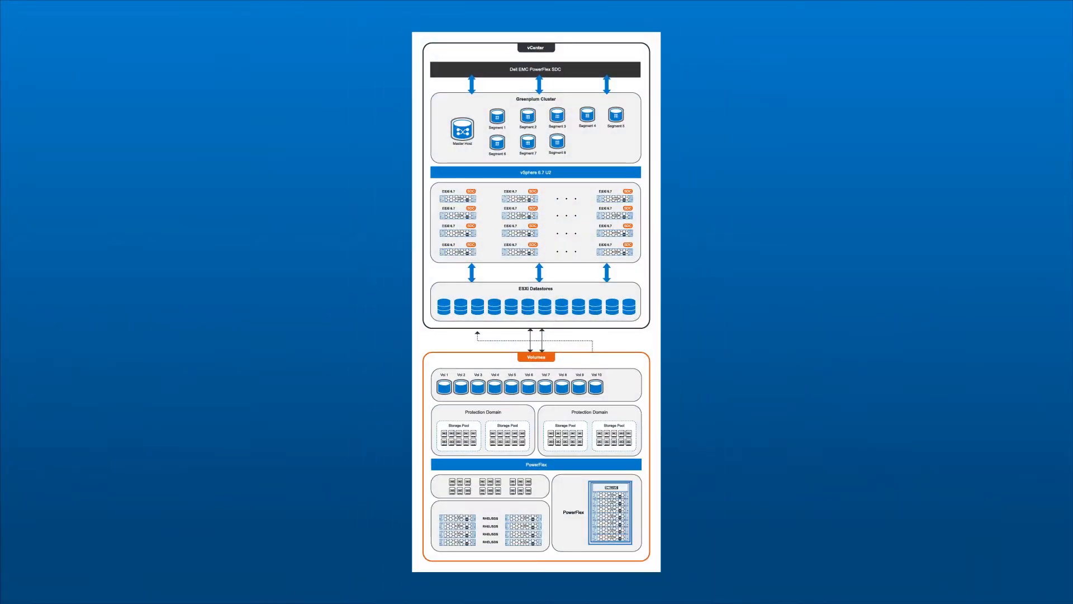
{"action": "scroll", "scroll_direction": "down", "scroll_amount": 3}
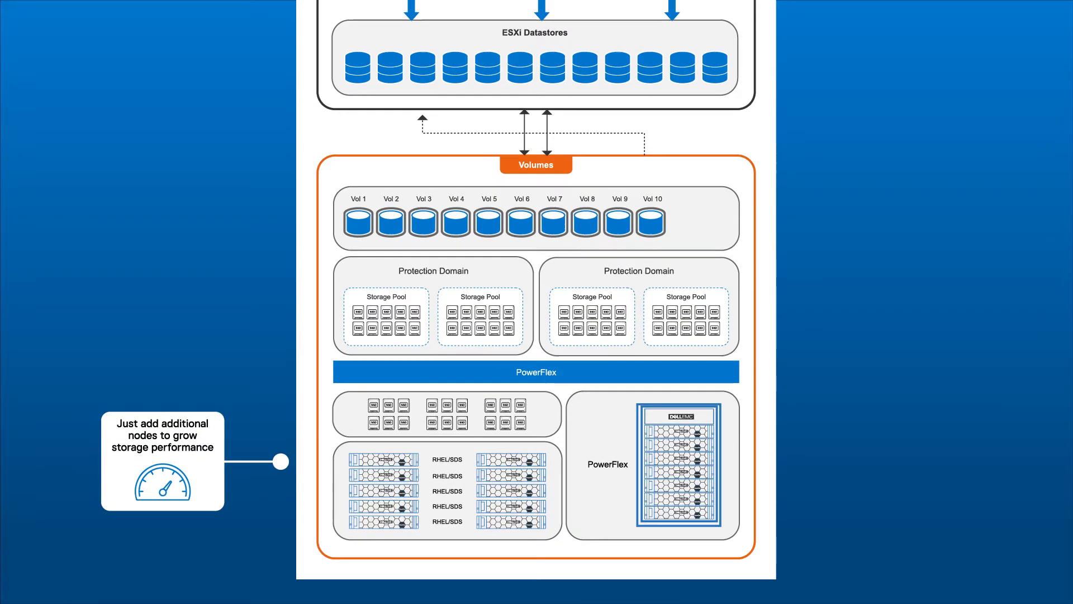
{"action": "scroll", "scroll_direction": "down", "scroll_amount": 3}
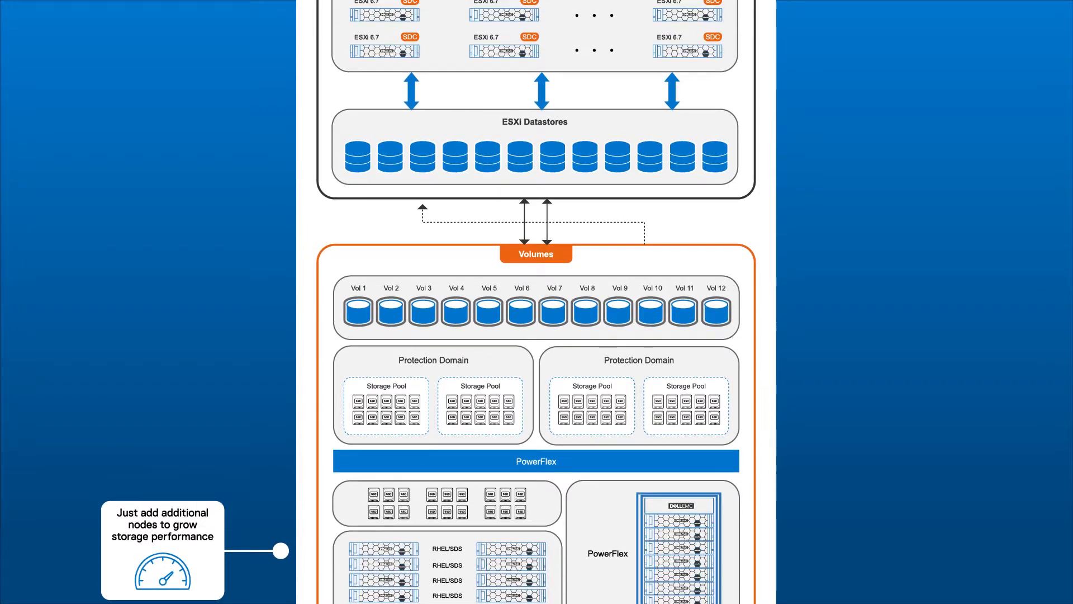
{"action": "scroll", "scroll_direction": "down", "scroll_amount": 3}
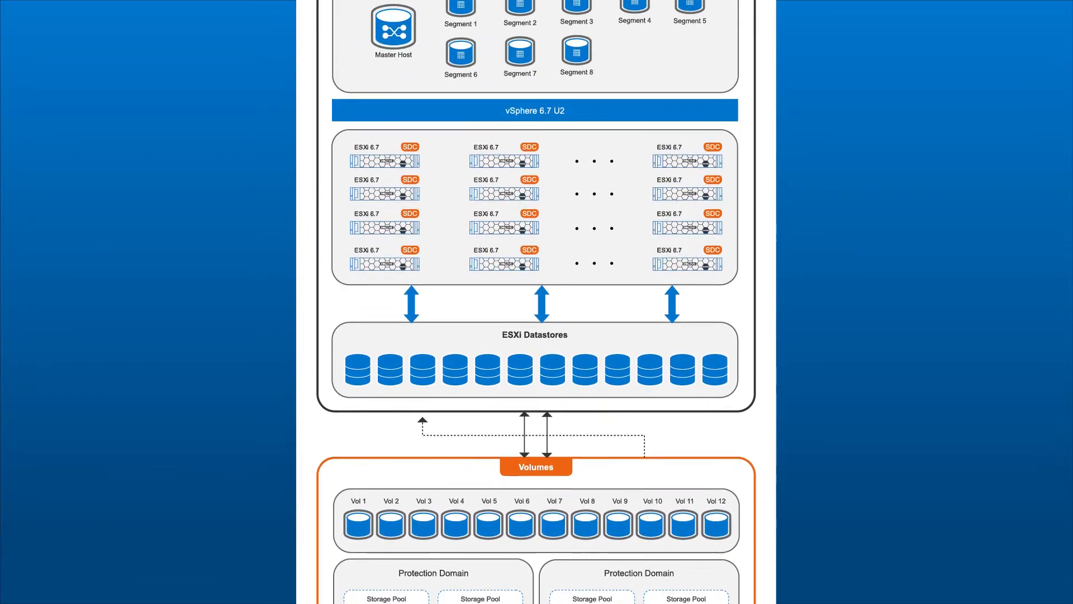